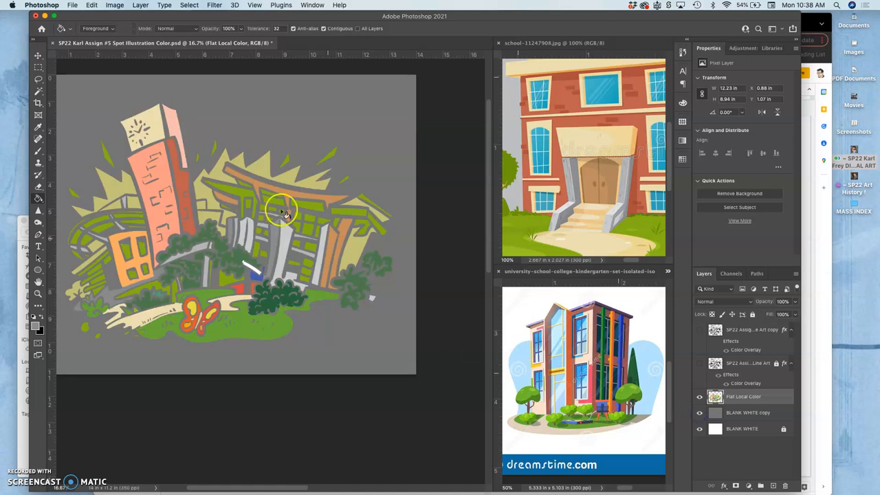
Select a region of the green-striped building behind the central tree with the Magic Wand
left_click(699, 396)
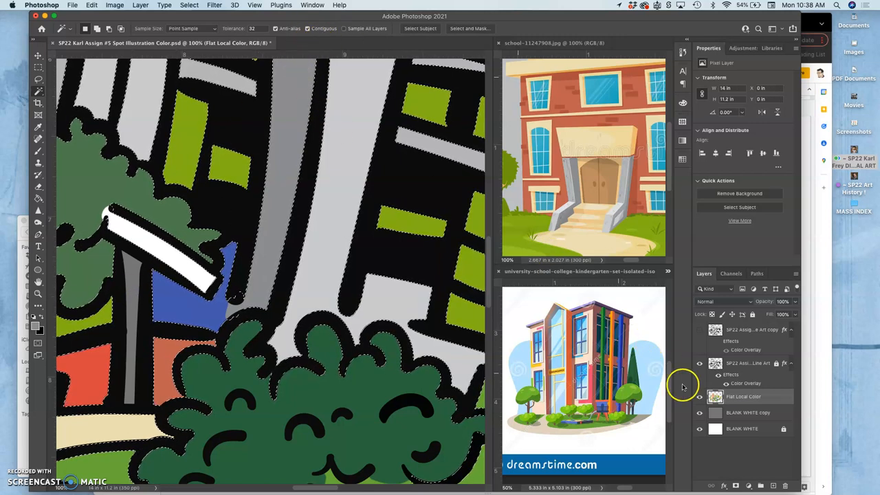
Switch to the Line Art layer and back to the Flat Local Color layer
left_click(748, 363)
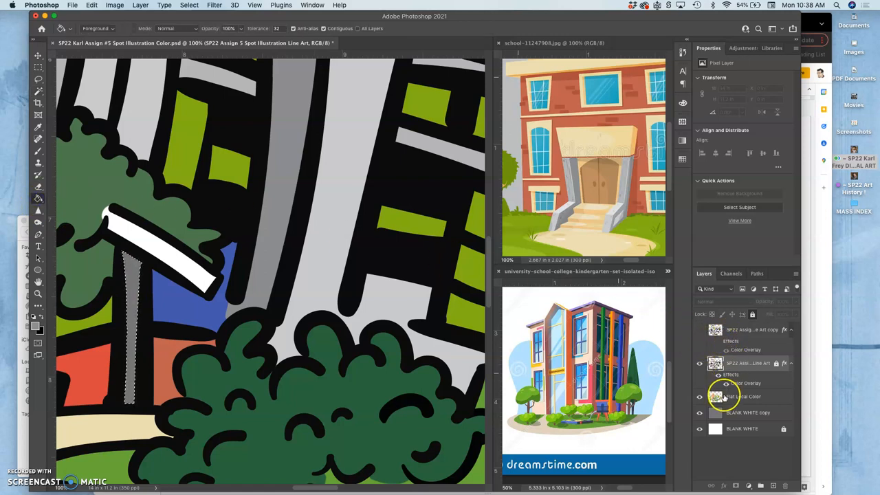
left_click(743, 396)
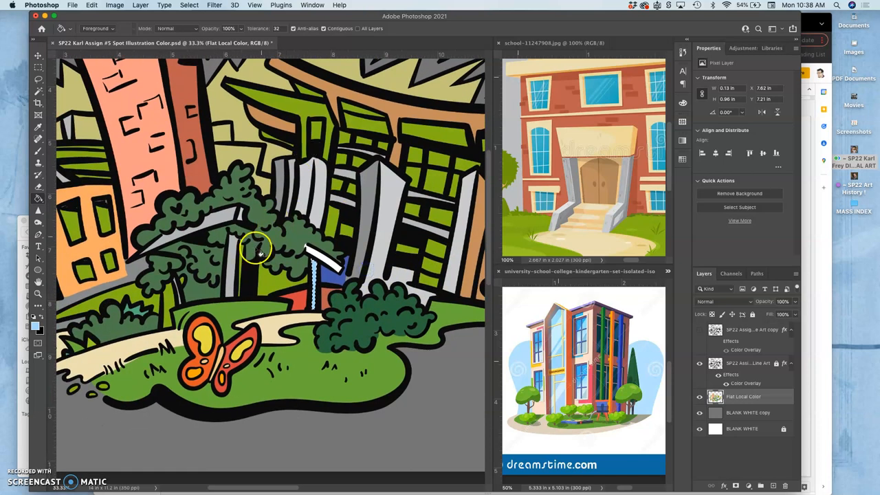
mouse_move(440, 330)
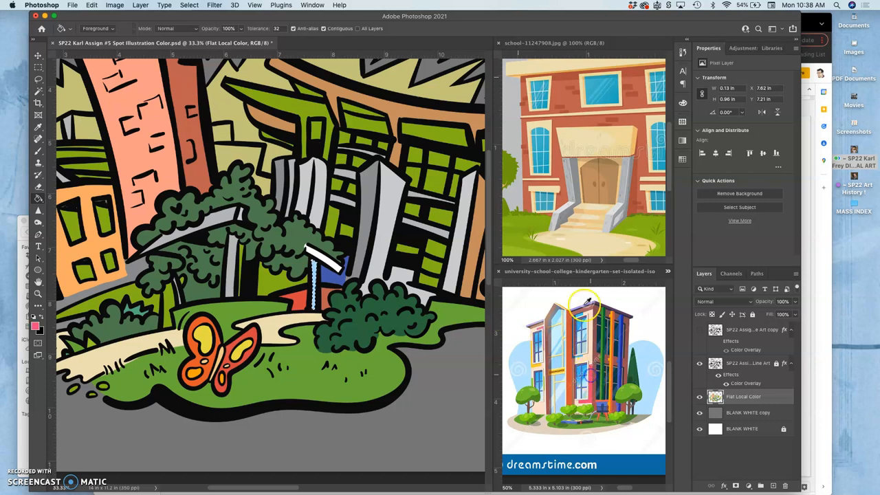
mouse_move(292, 172)
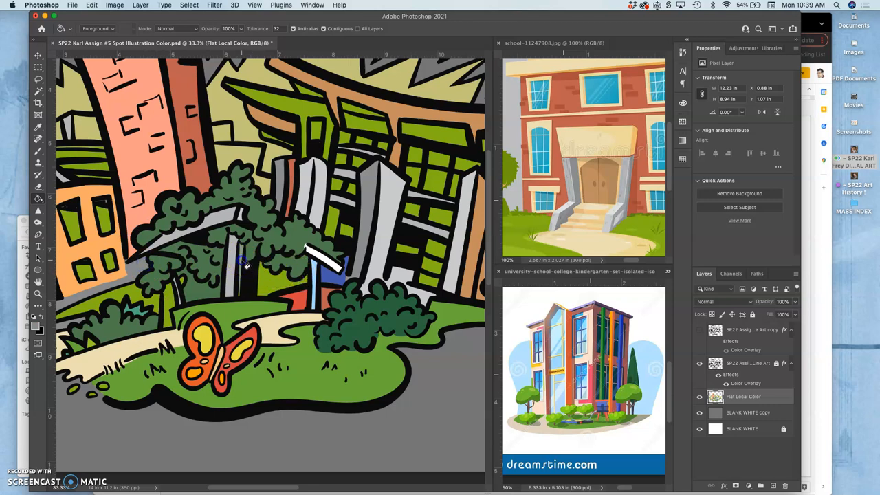
mouse_move(241, 247)
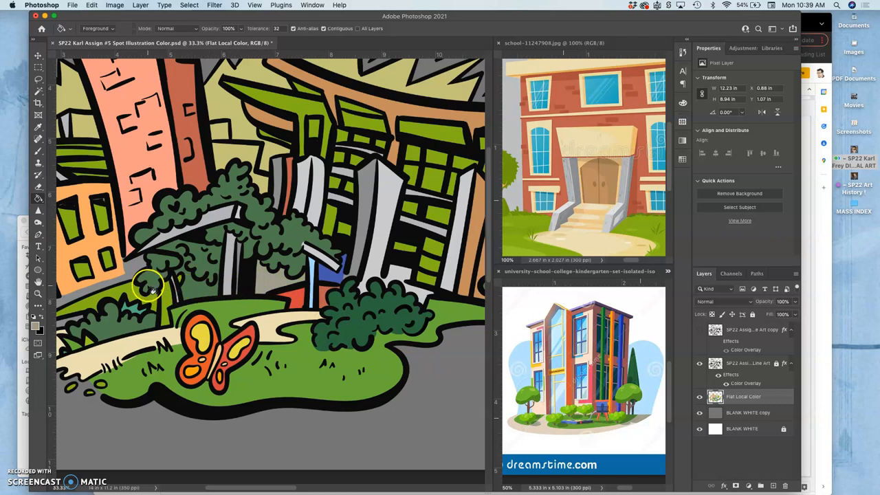
mouse_move(124, 289)
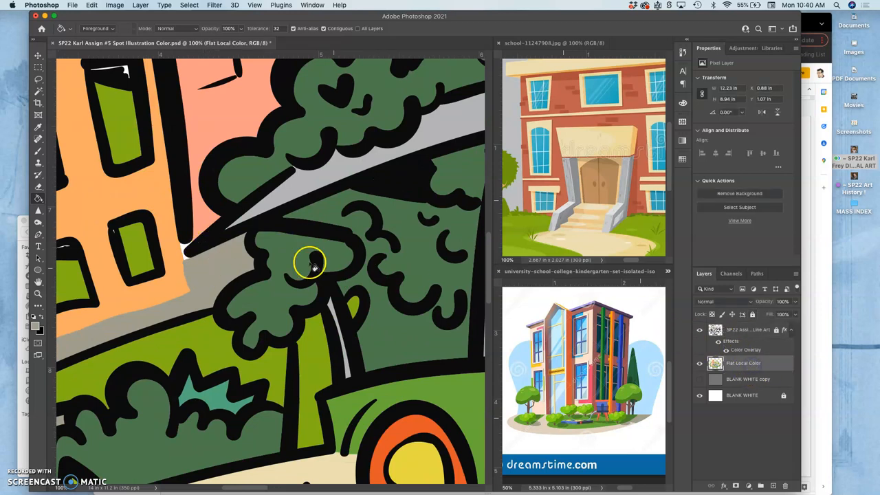
Fill the peach gap beside the tall orange building with the Brush and Paint Bucket
left_click(39, 153)
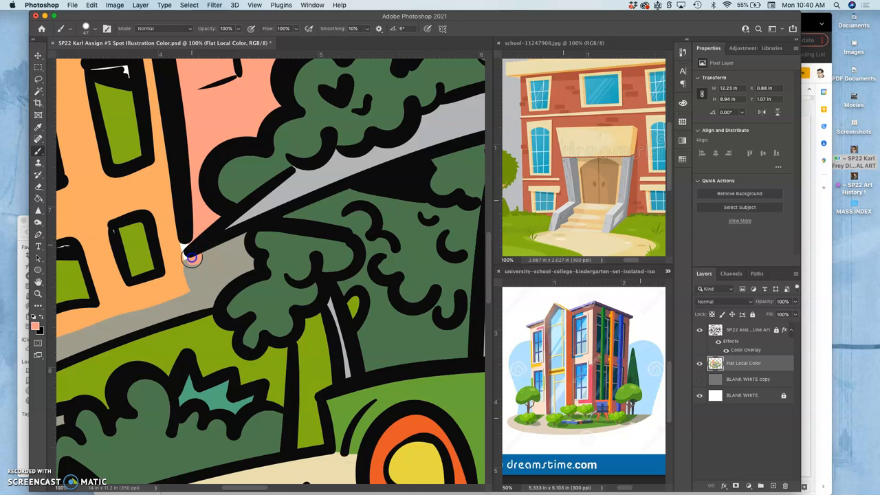
mouse_move(192, 275)
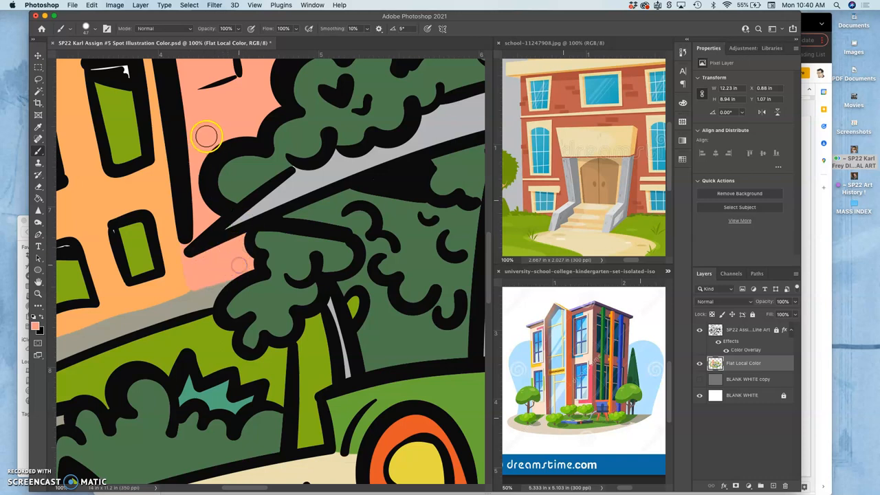
mouse_move(580, 226)
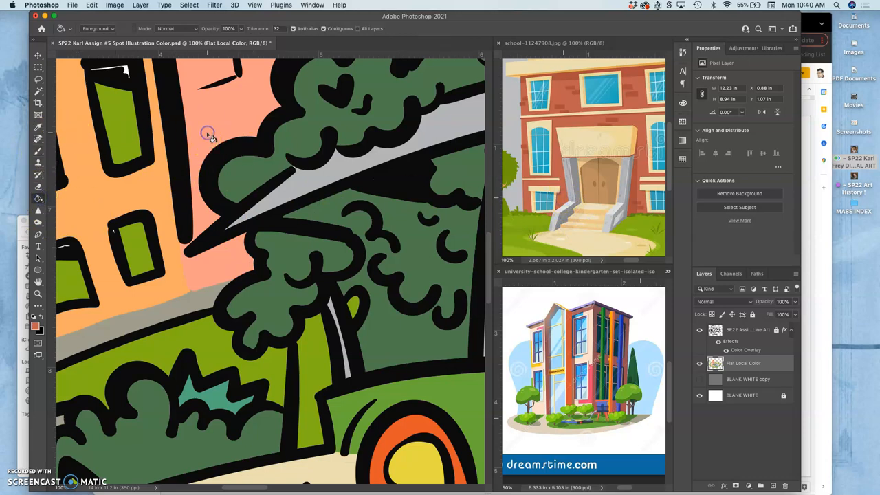
left_click(213, 240)
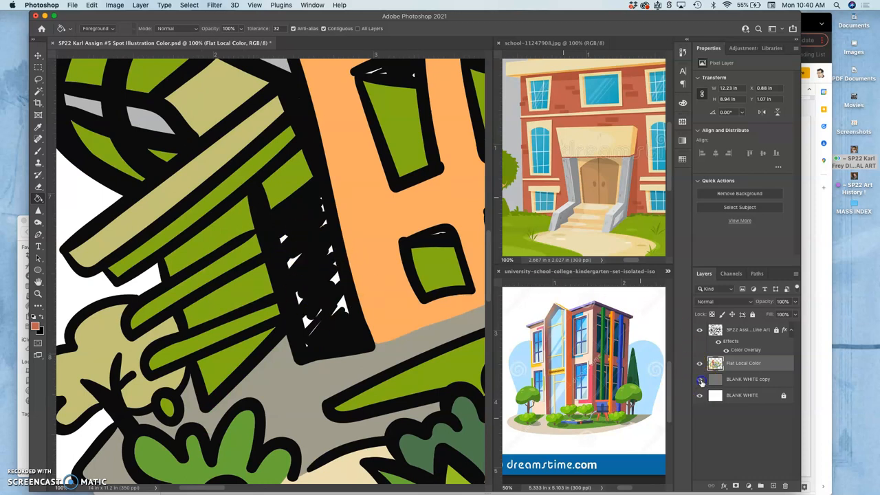
Hide the Line Art layer to reveal colour gaps in the orange building's windows
left_click(699, 379)
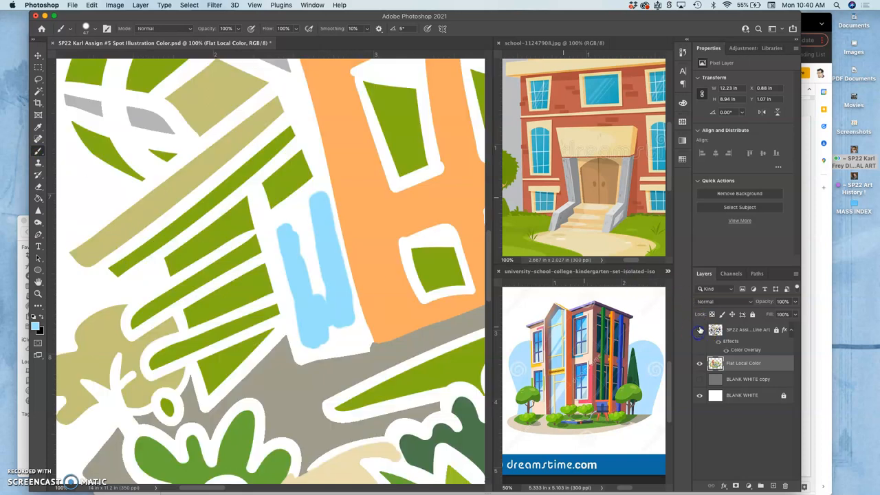
mouse_move(671, 319)
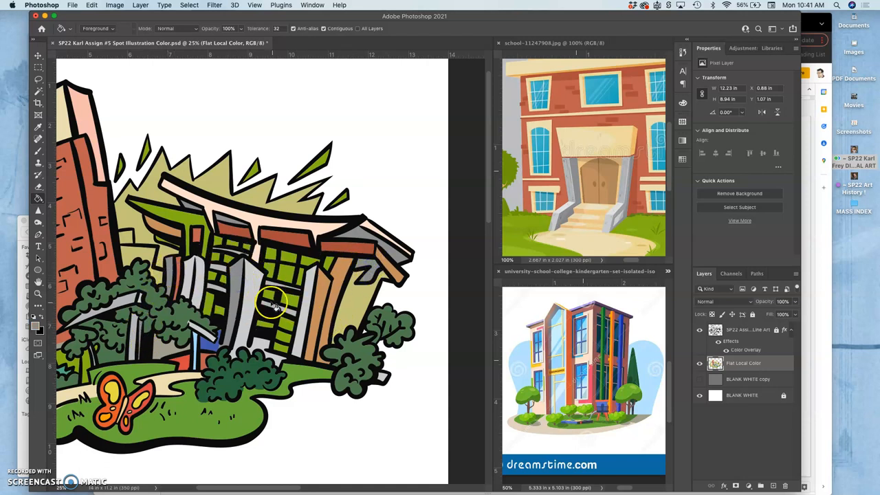
mouse_move(564, 351)
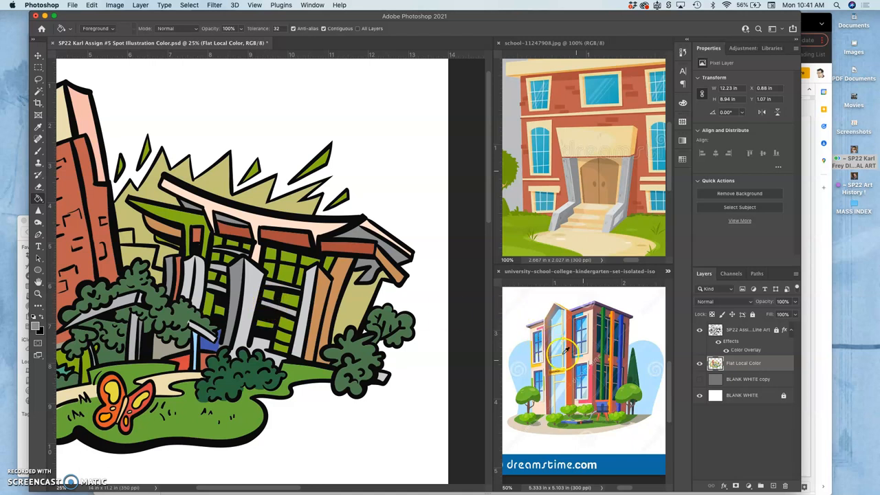
mouse_move(433, 341)
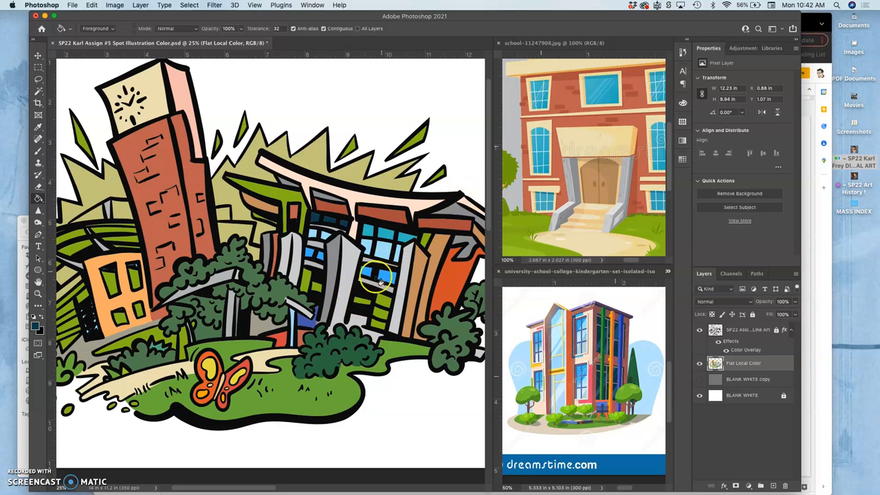
mouse_move(488, 307)
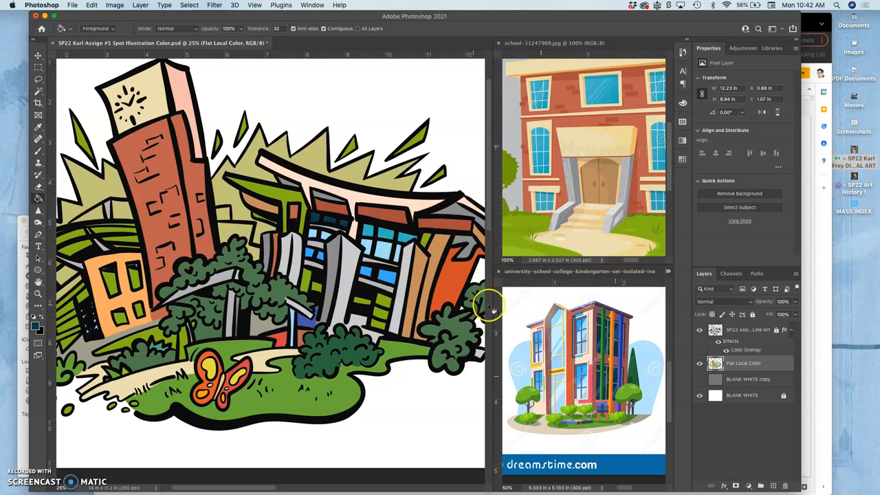
mouse_move(396, 301)
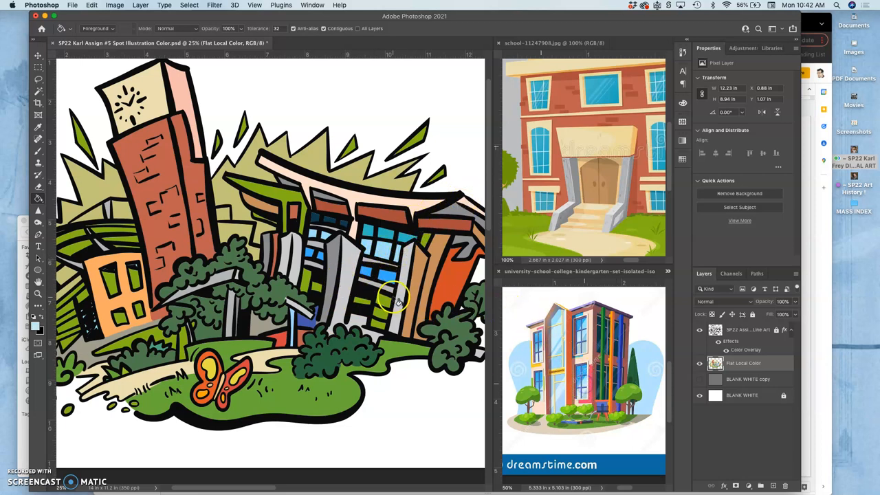
mouse_move(296, 282)
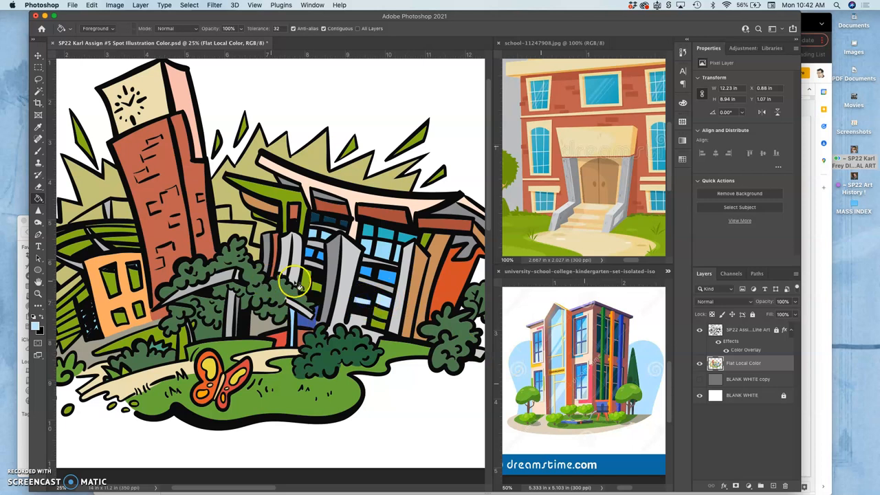
mouse_move(562, 356)
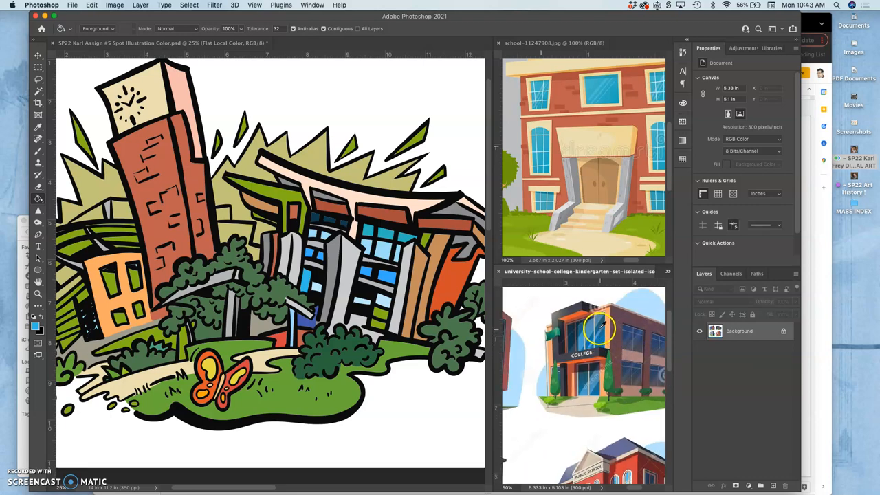
mouse_move(316, 285)
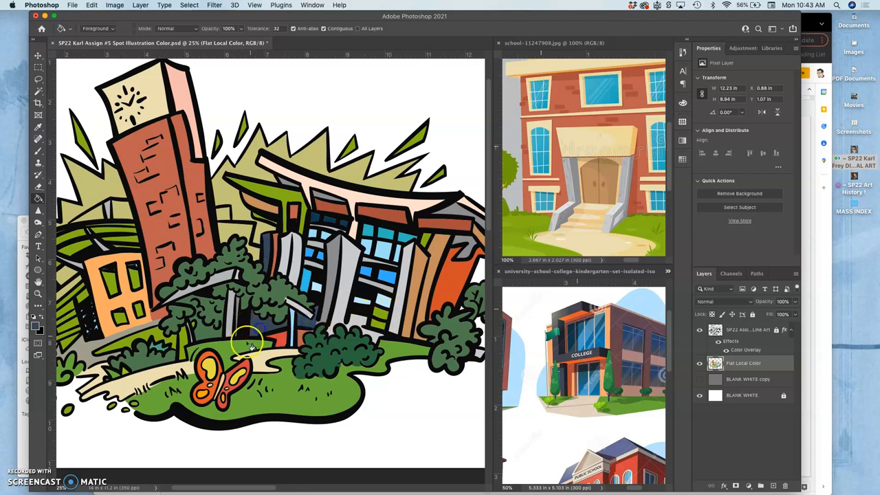
mouse_move(36, 187)
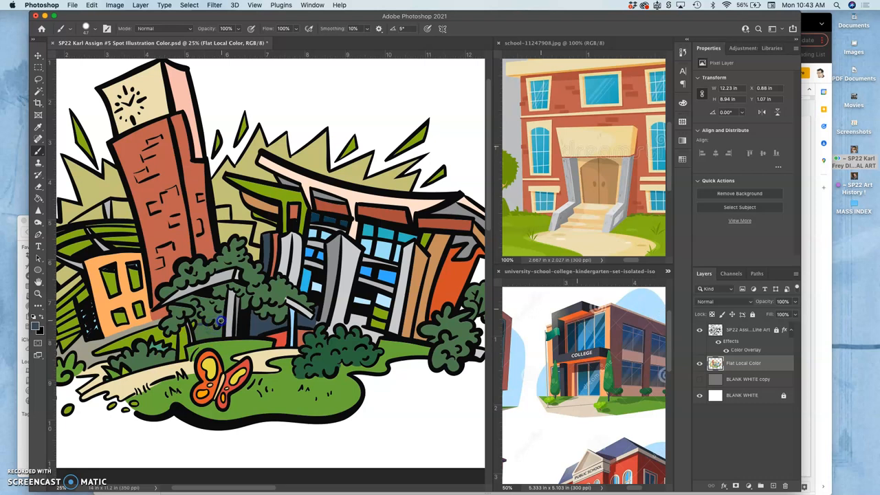
mouse_move(35, 201)
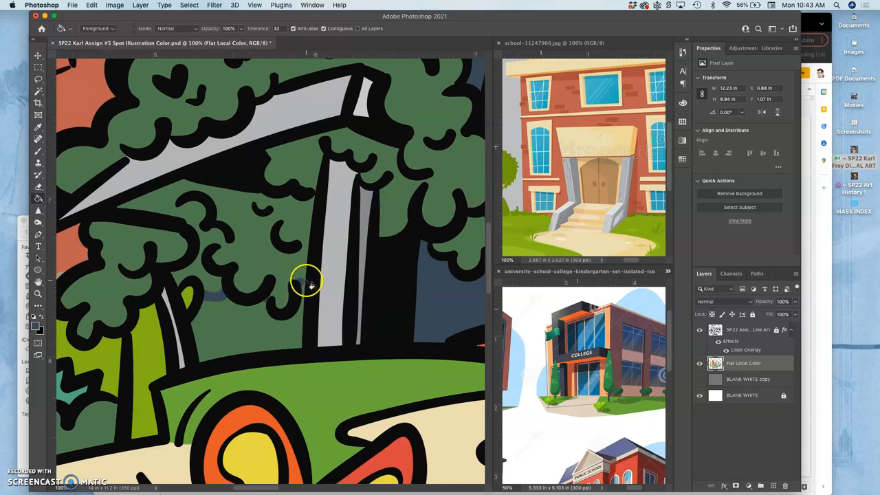
Brush dark blue-grey into the gaps beside the trunk and between the tree clumps
left_click(38, 151)
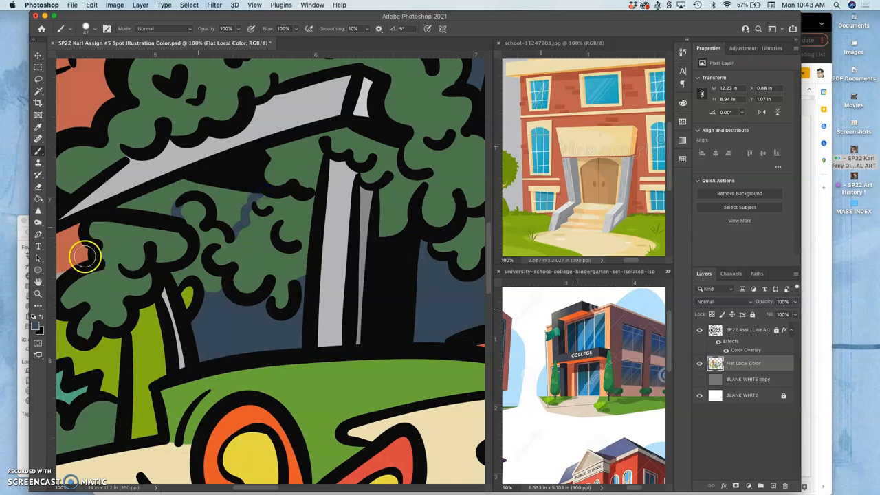
mouse_move(39, 199)
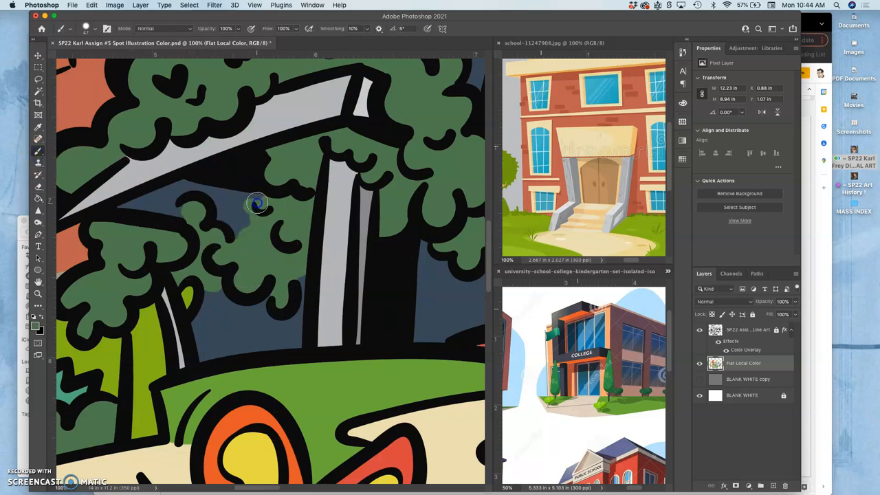
left_click(256, 204)
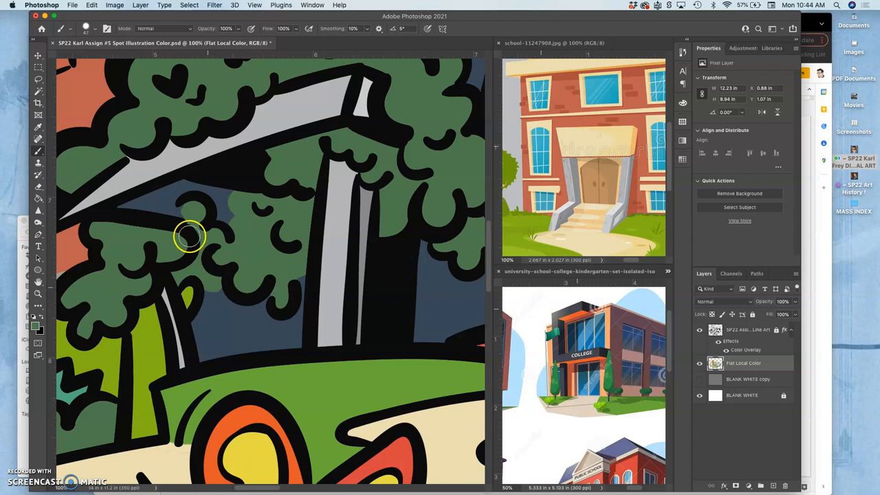
mouse_move(178, 215)
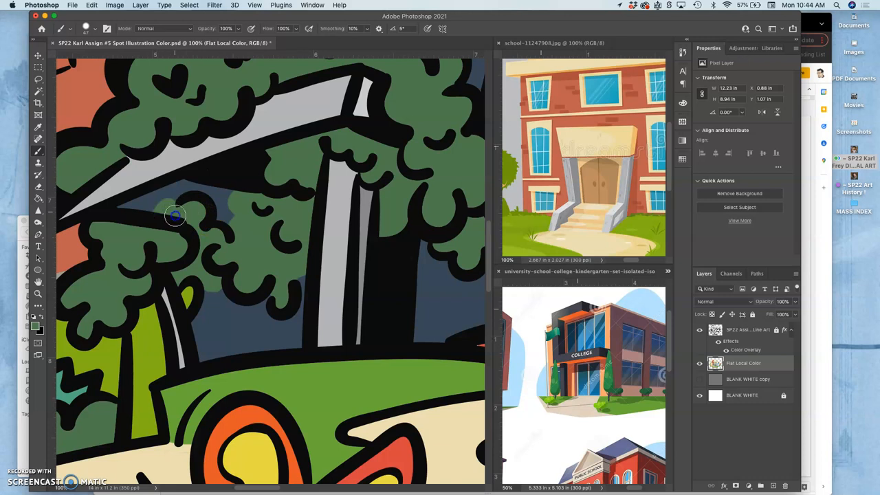
left_click_drag(176, 216, 223, 325)
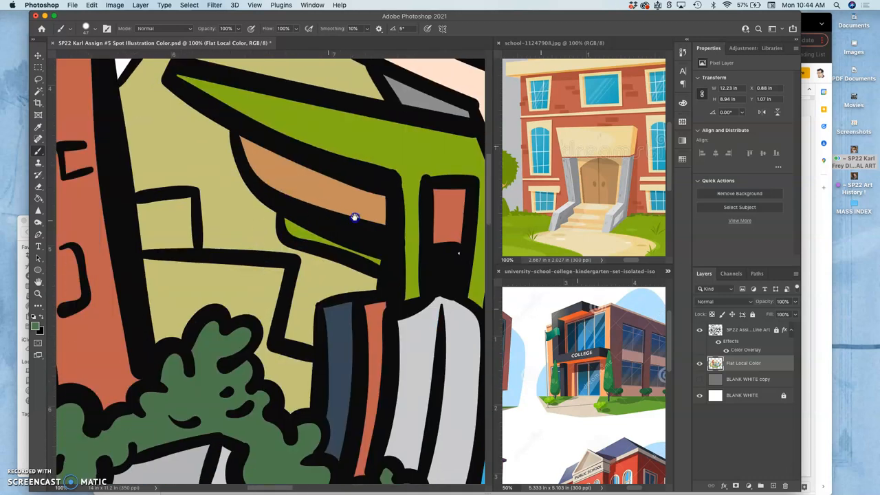
Brush flat colour over the unfilled area on the green-roofed building
left_click_drag(355, 219, 264, 242)
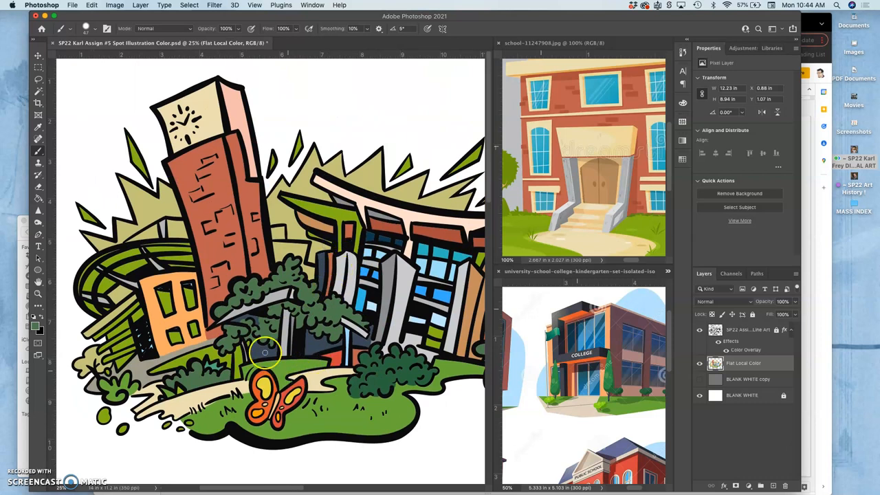
mouse_move(621, 363)
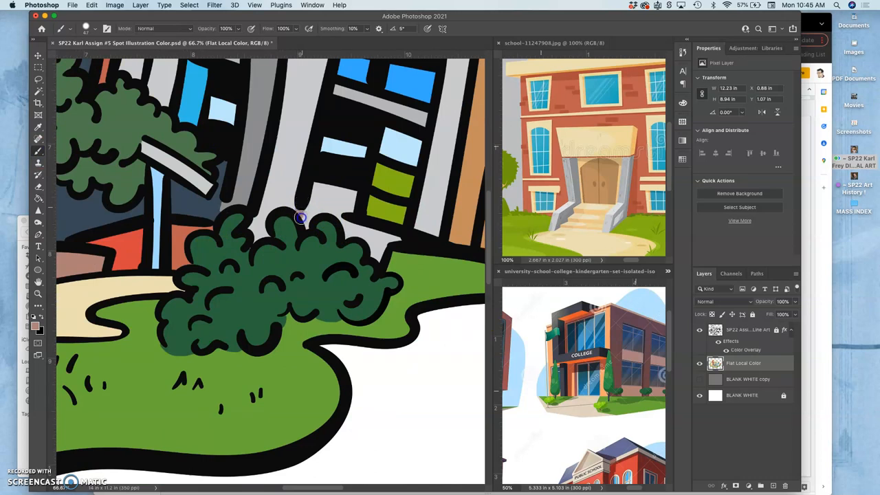
mouse_move(55, 141)
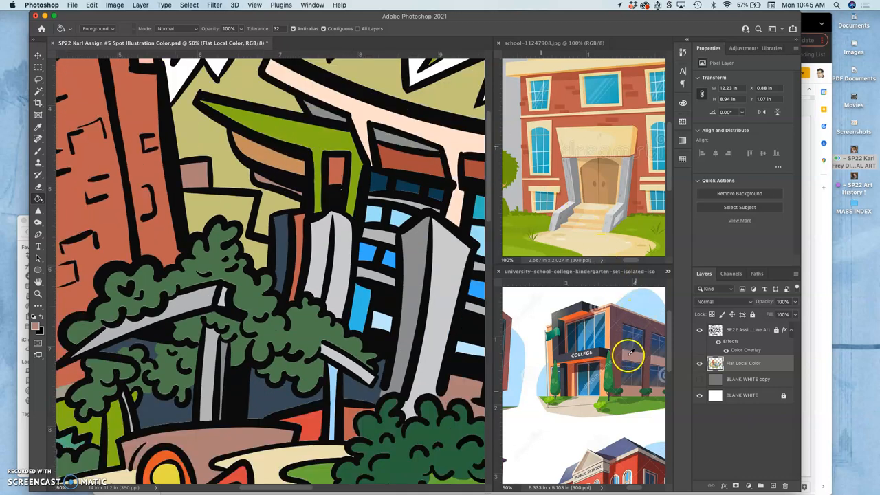
Sample beige from the reference and brush it into a facade panel of the blue-windowed building
left_click(319, 165)
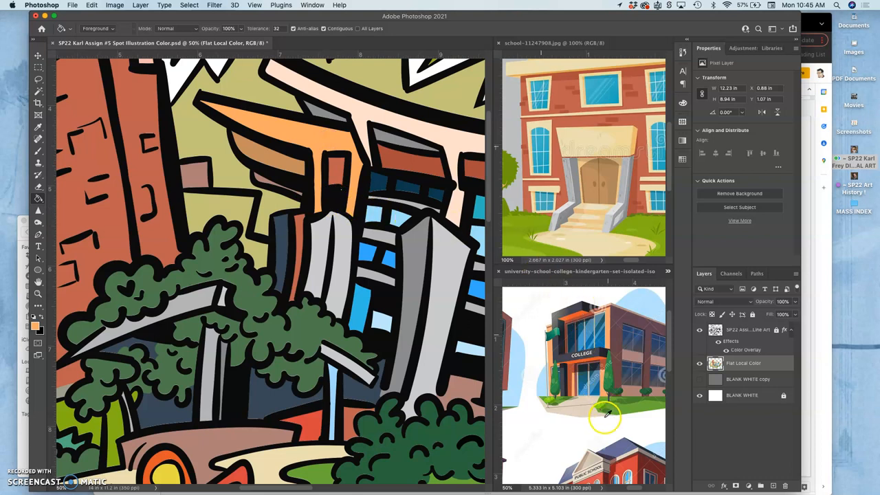
mouse_move(621, 136)
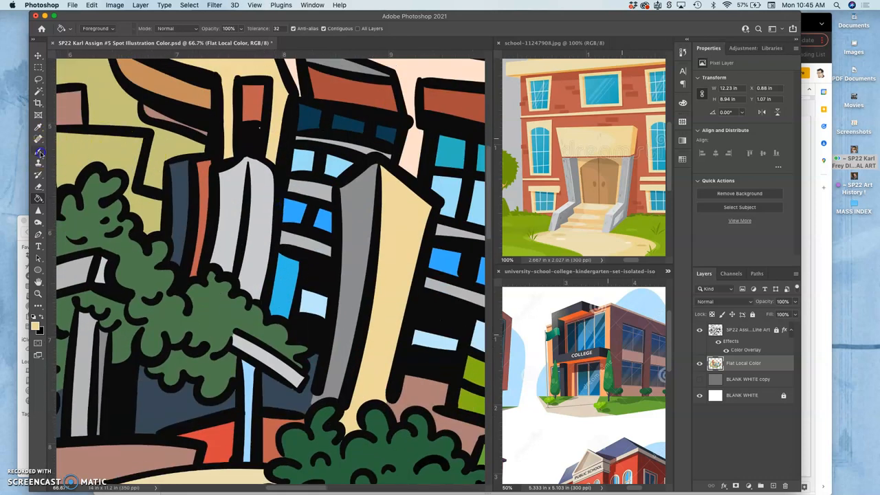
left_click(38, 151)
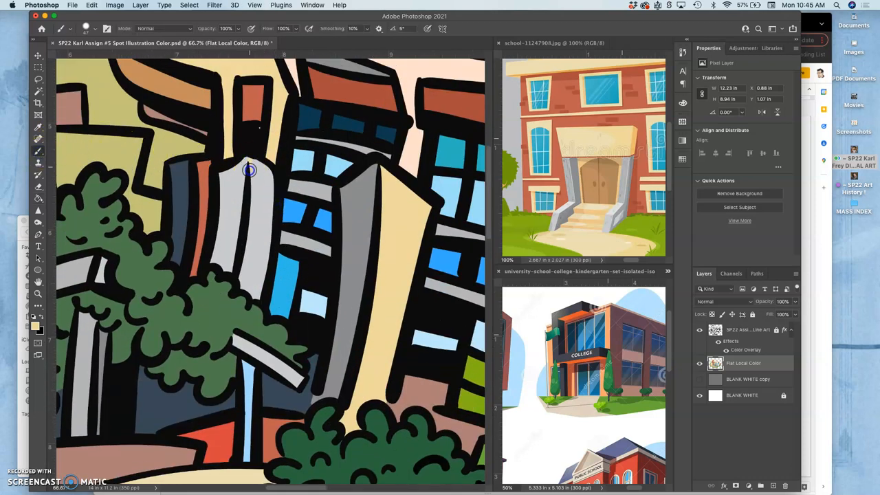
mouse_move(38, 191)
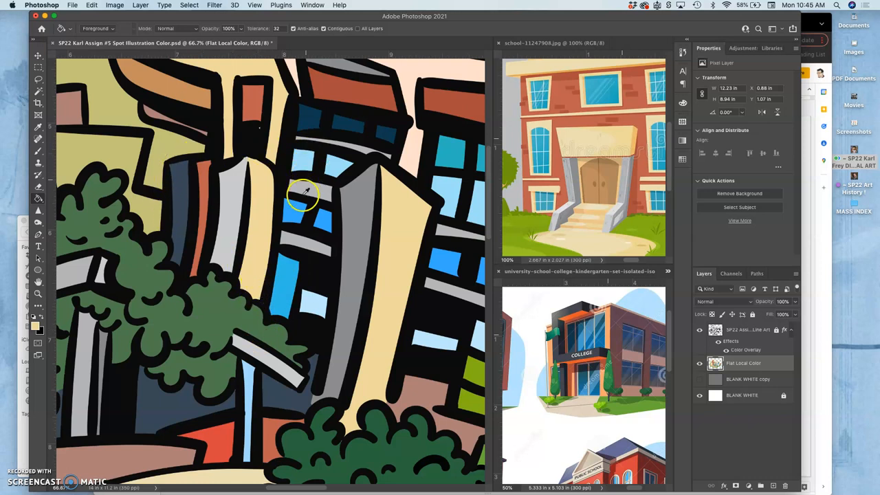
left_click(250, 107)
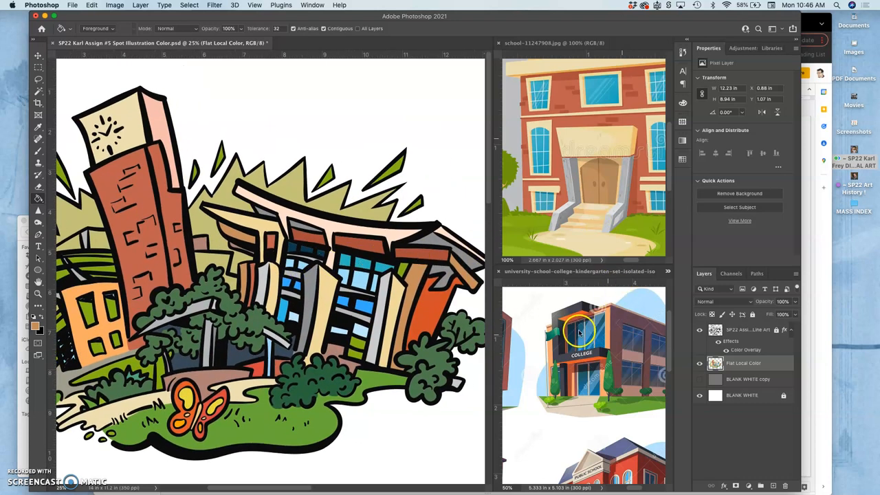
mouse_move(556, 347)
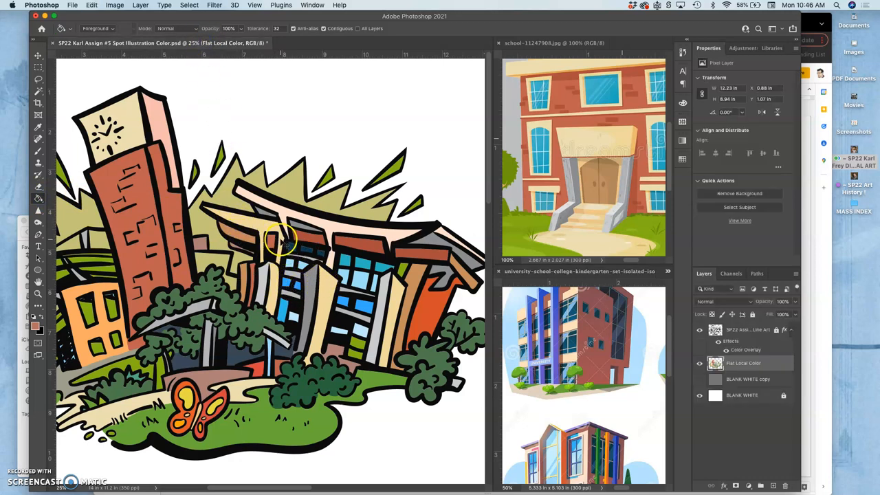
mouse_move(259, 302)
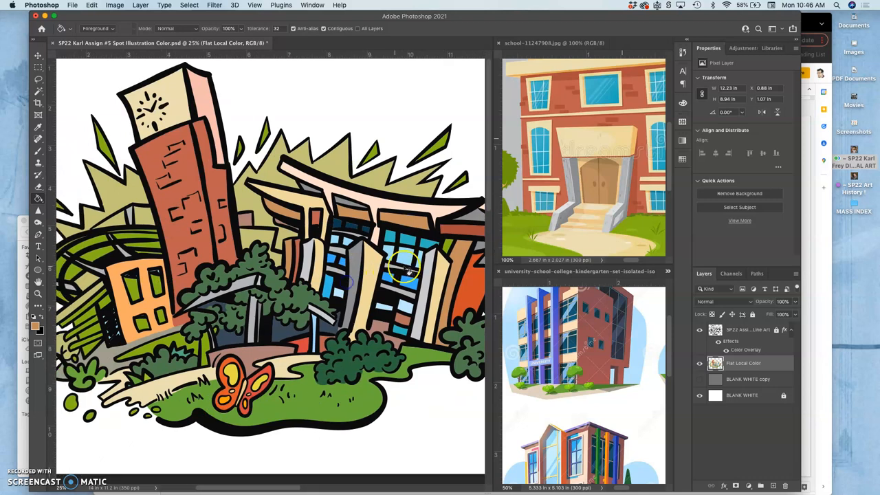
mouse_move(452, 242)
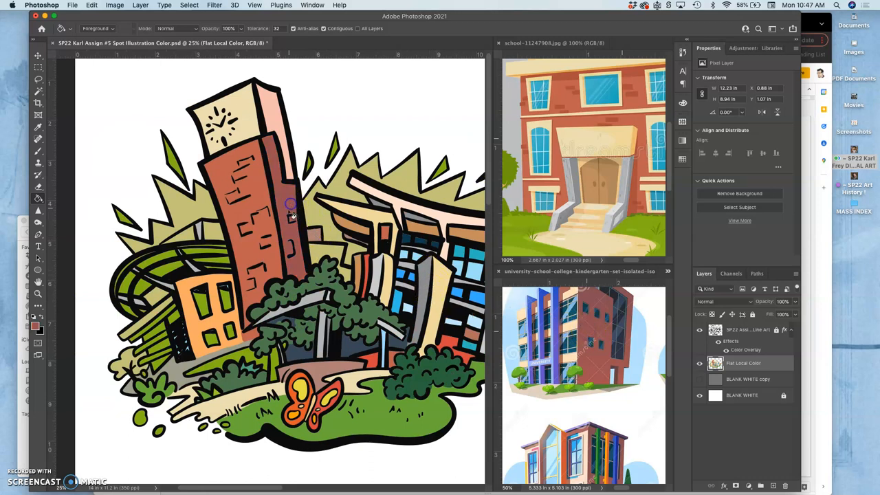
mouse_move(646, 278)
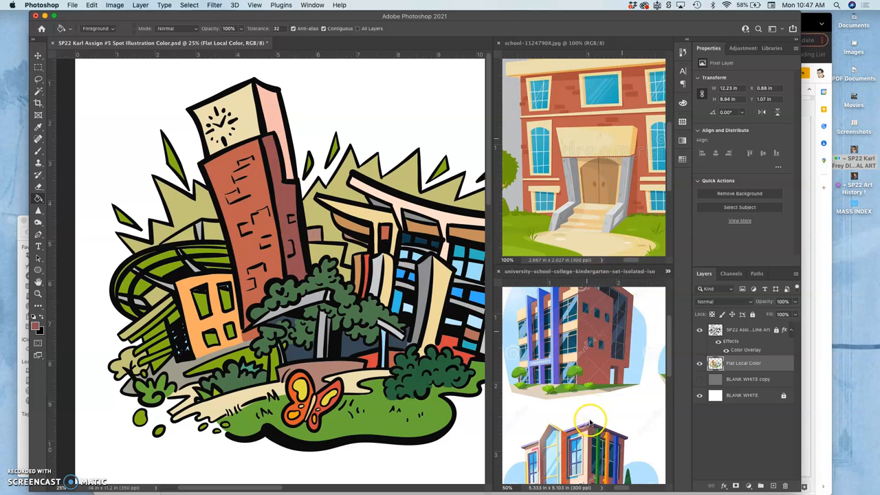
Sample from the school reference and set a lighter reddish-brown foreground colour
left_click(36, 328)
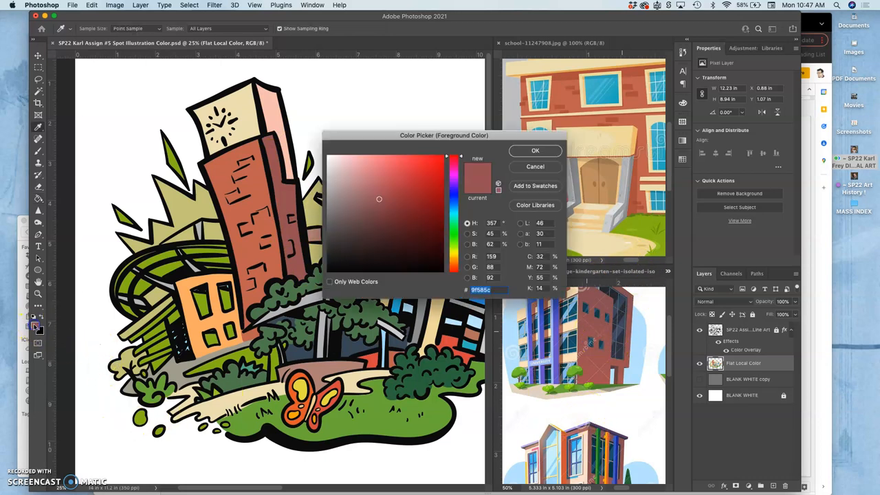
left_click(424, 177)
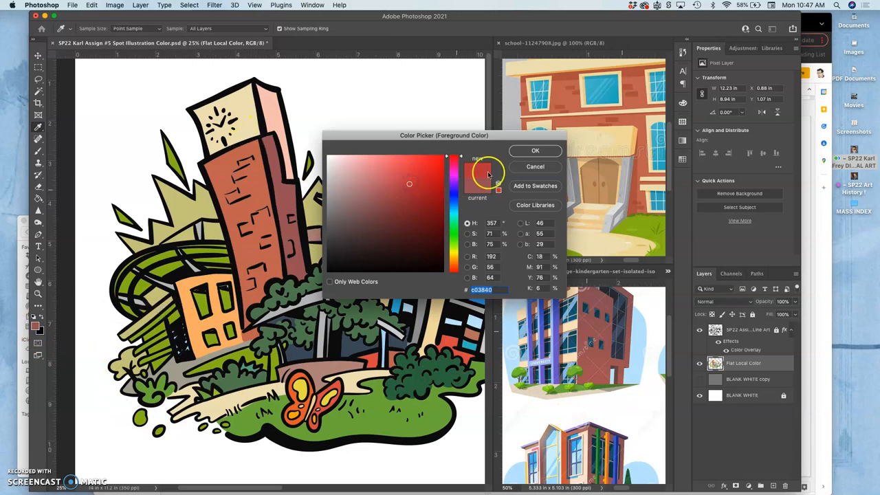
left_click(535, 150)
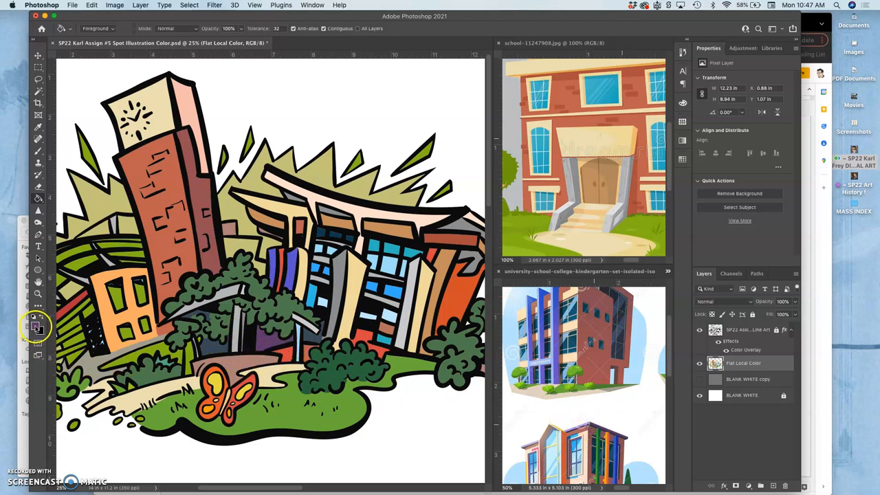
Set the foreground colour to a darker grey-teal in the Color Picker
left_click(34, 328)
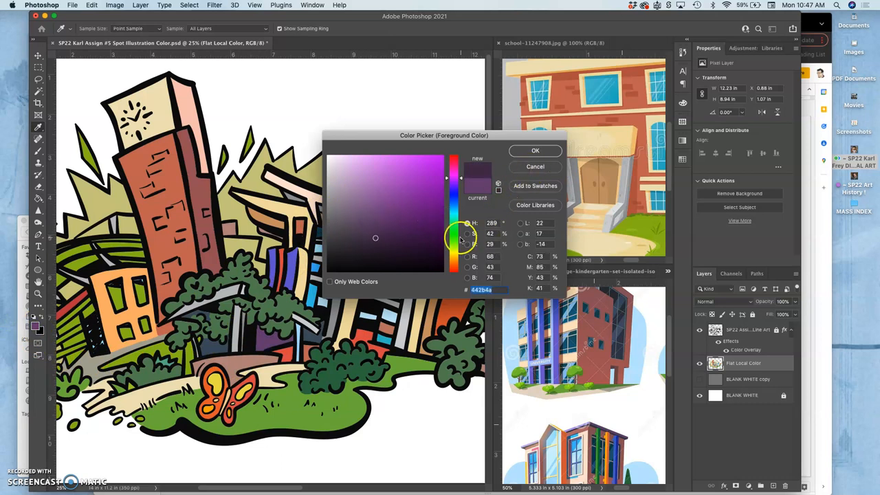
left_click(454, 220)
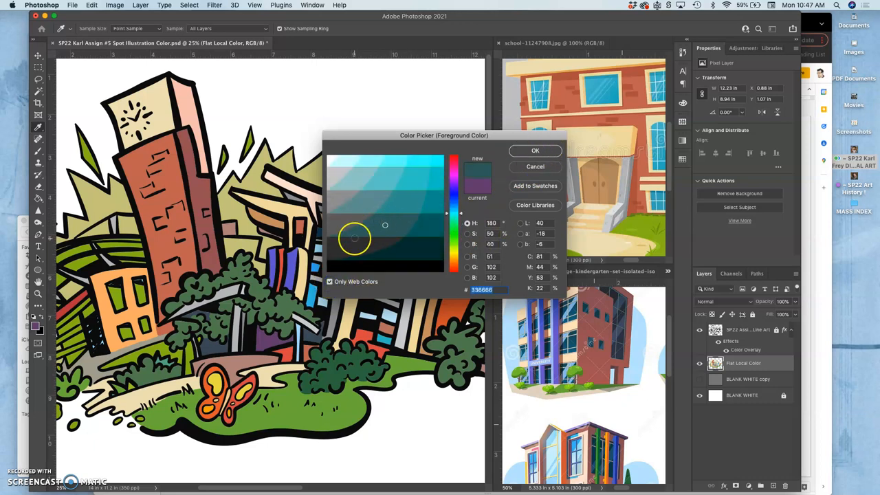
left_click(332, 240)
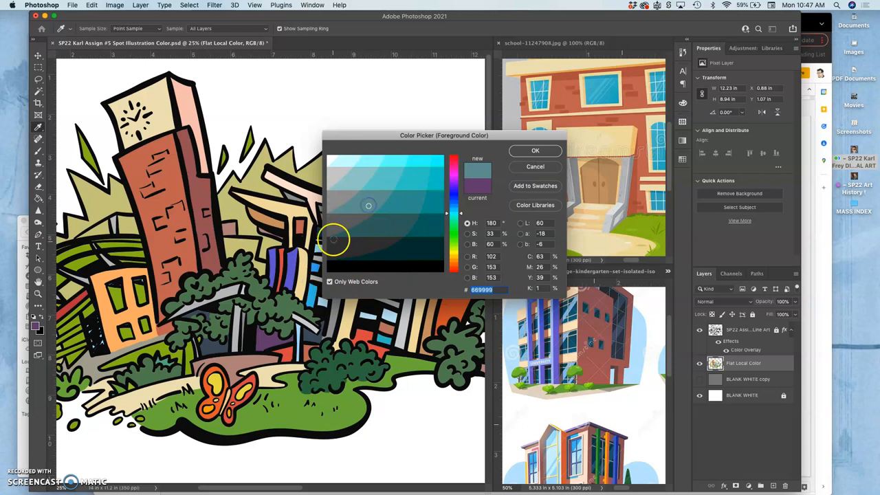
mouse_move(508, 149)
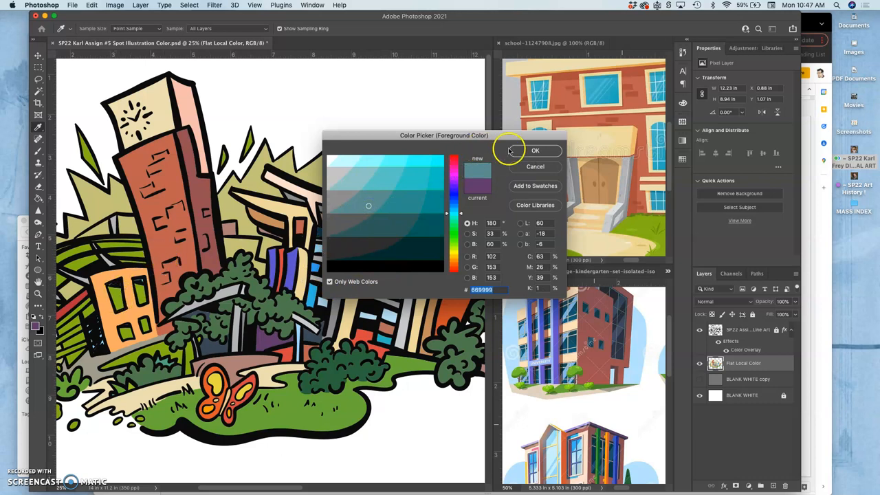
left_click(535, 150)
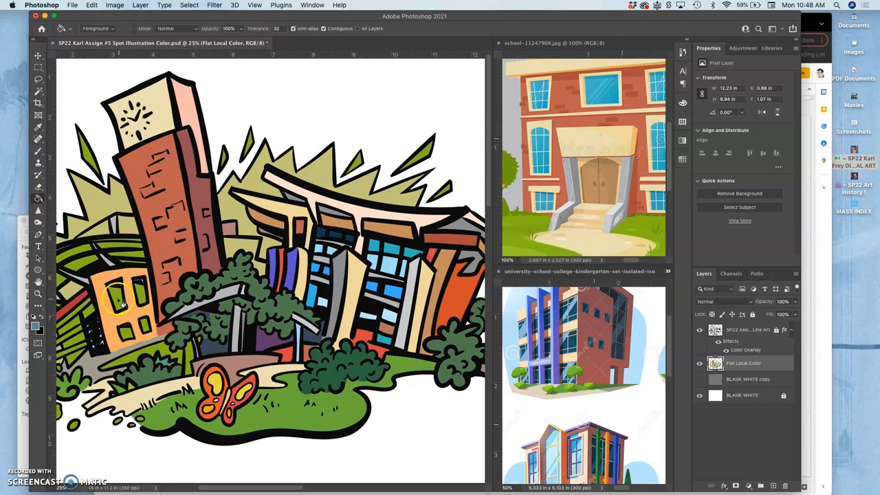
mouse_move(337, 282)
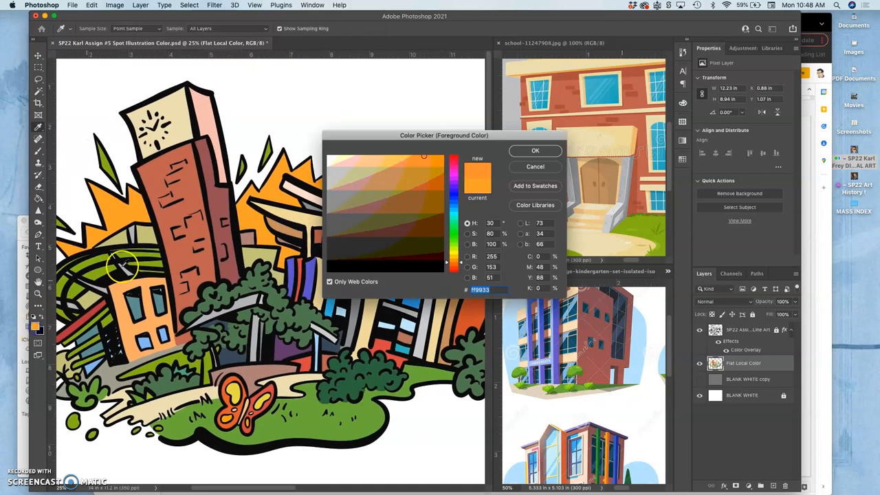
Choose a pale yellow foreground colour for the spiky burst shapes
left_click(343, 159)
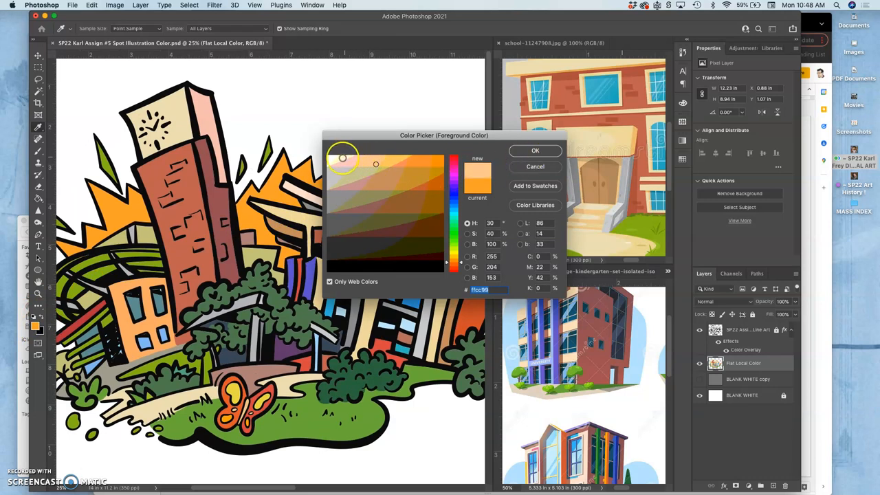
left_click(534, 150)
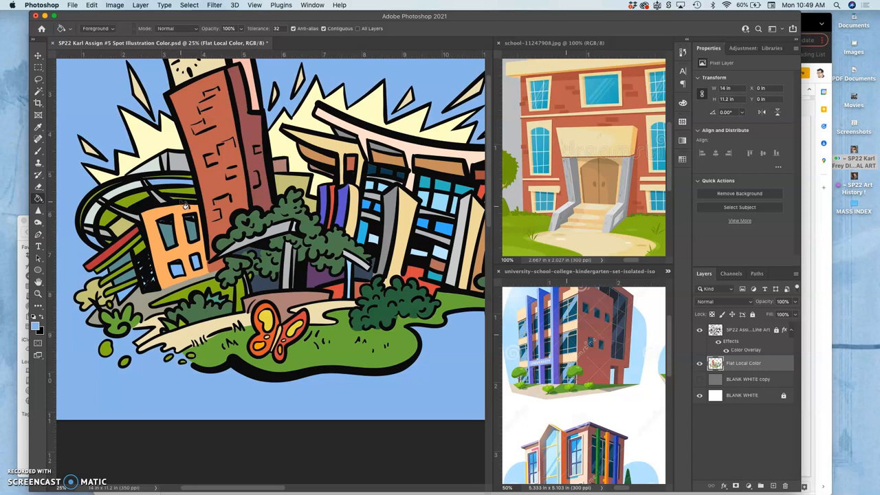
Remove the periwinkle-blue fill, returning the background to white
left_click(165, 258)
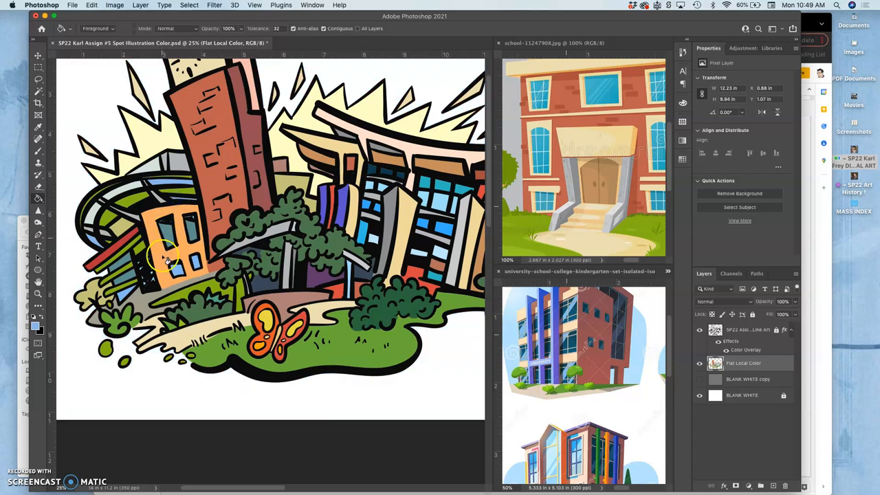
mouse_move(557, 451)
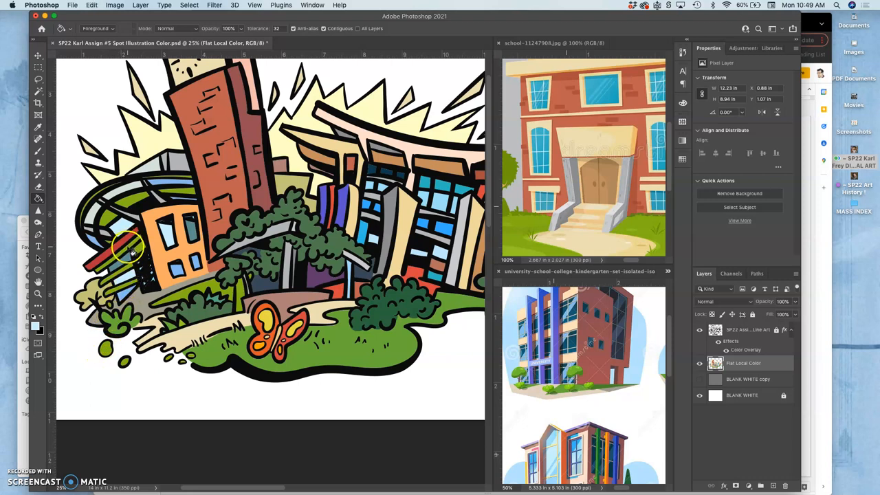
mouse_move(250, 303)
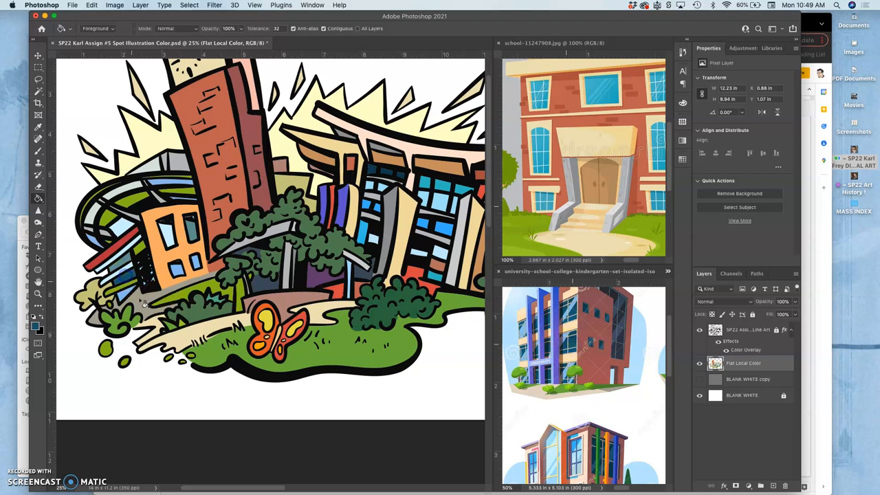
mouse_move(498, 359)
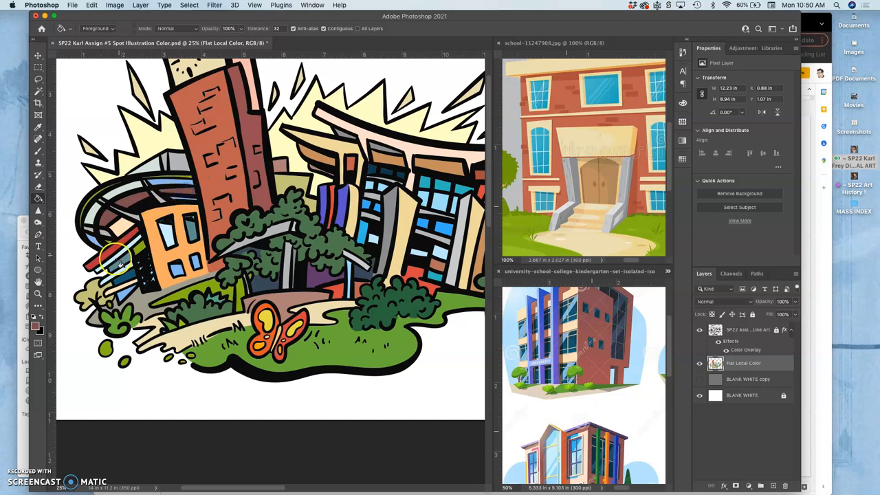
mouse_move(96, 204)
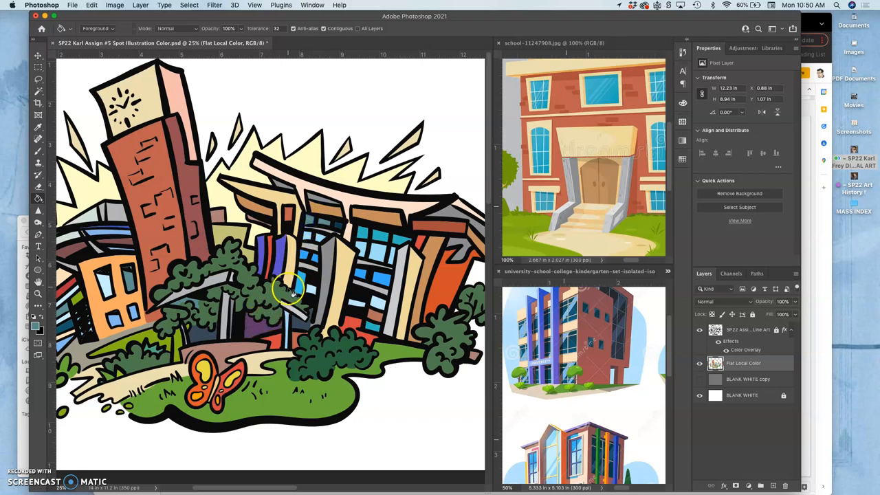
mouse_move(300, 308)
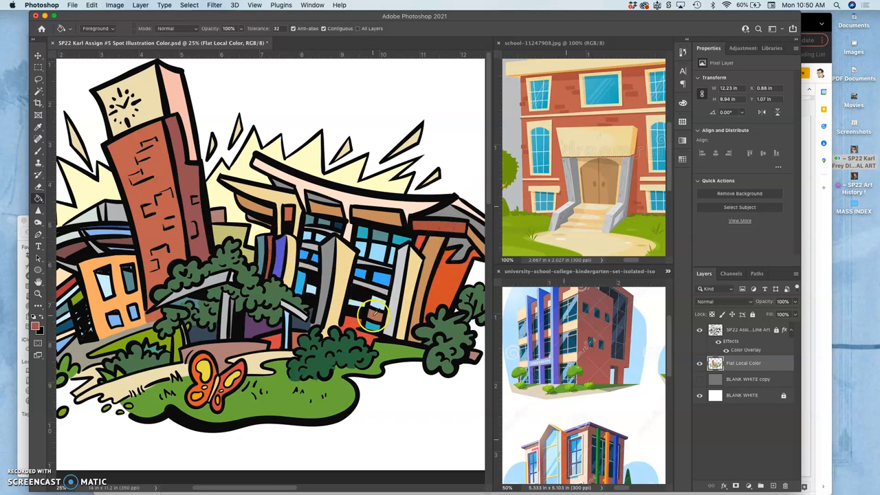
mouse_move(300, 268)
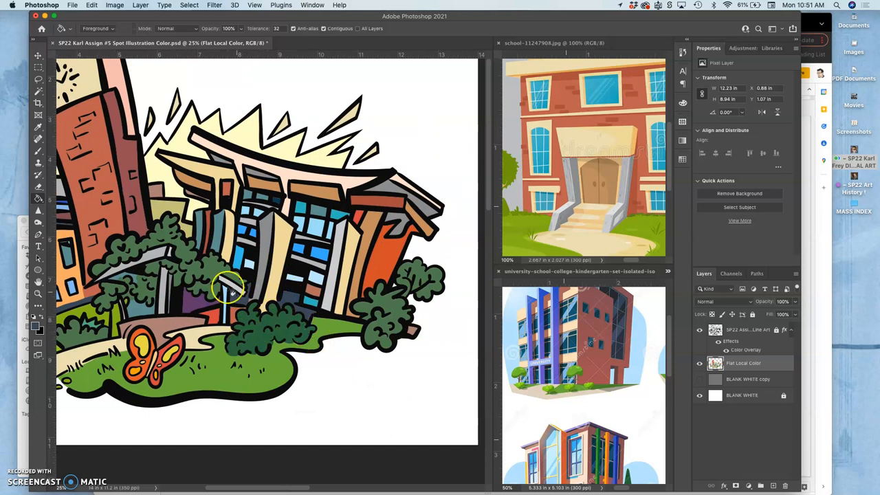
mouse_move(48, 191)
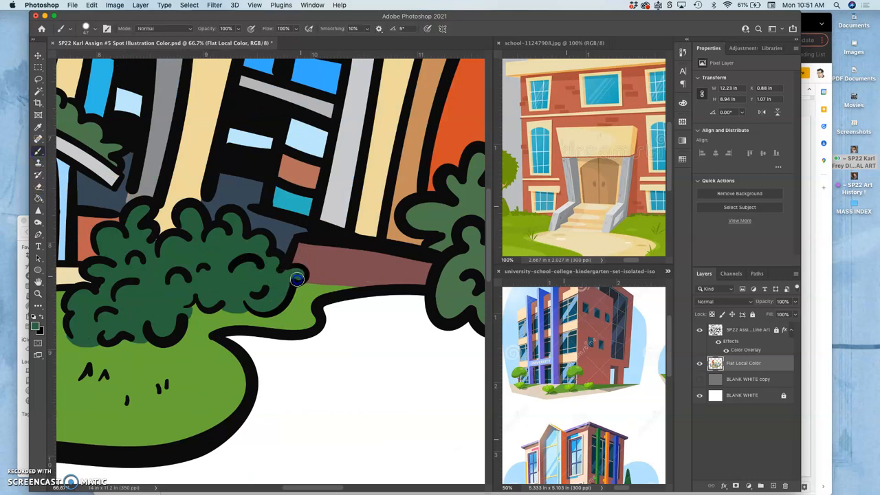
Brush flat colour into the dark gap beneath the bushes at the buildings' base
left_click_drag(297, 280, 220, 304)
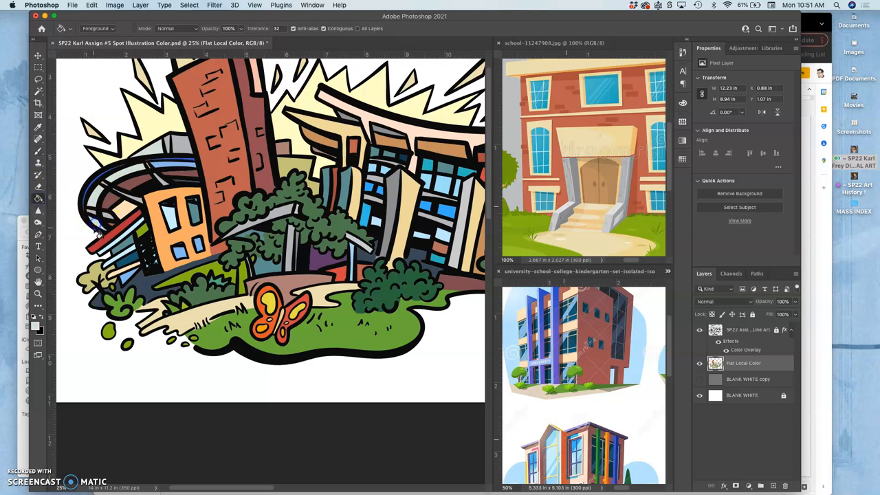
mouse_move(316, 237)
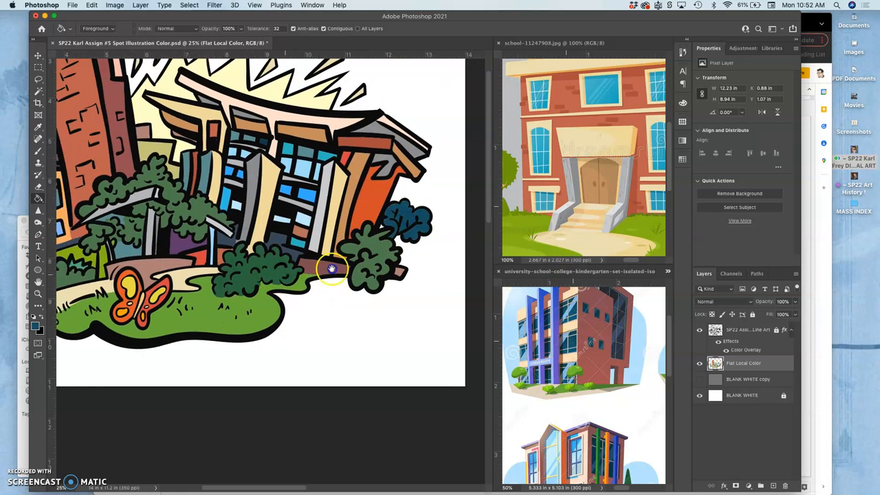
Brush flat colour over the unfilled gaps around the right-hand bushes by the lawn
left_click_drag(330, 268, 207, 282)
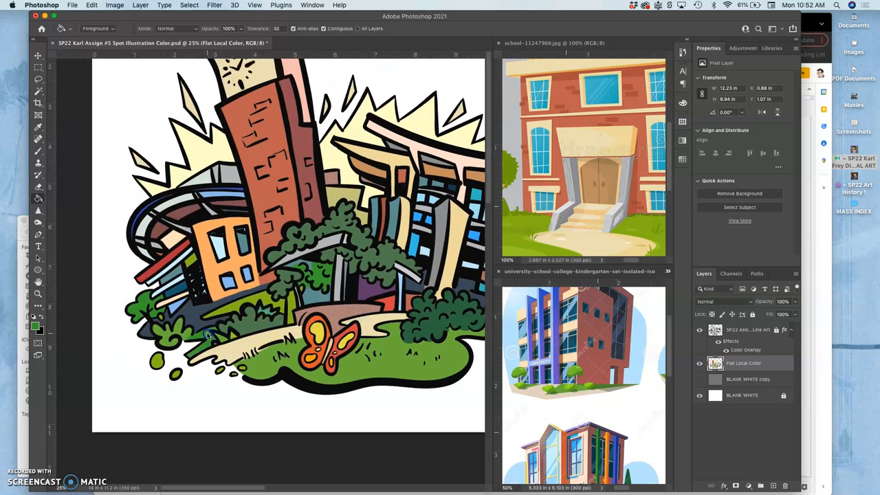
mouse_move(251, 346)
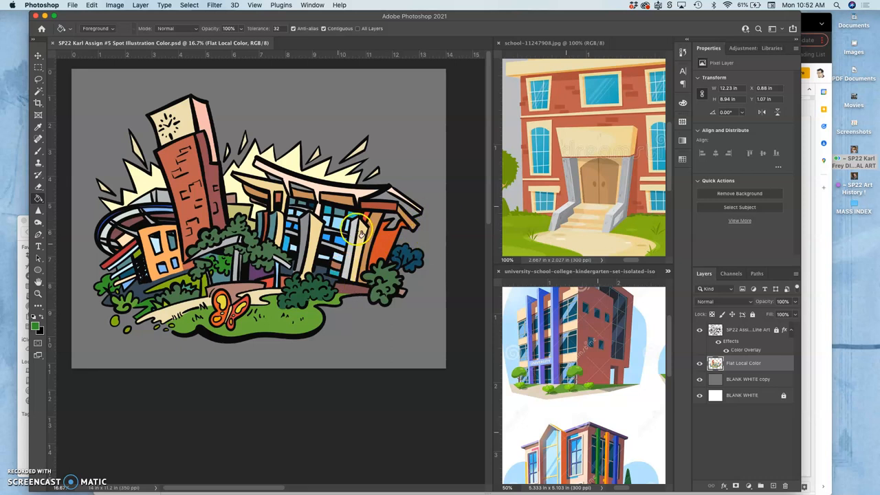
mouse_move(351, 220)
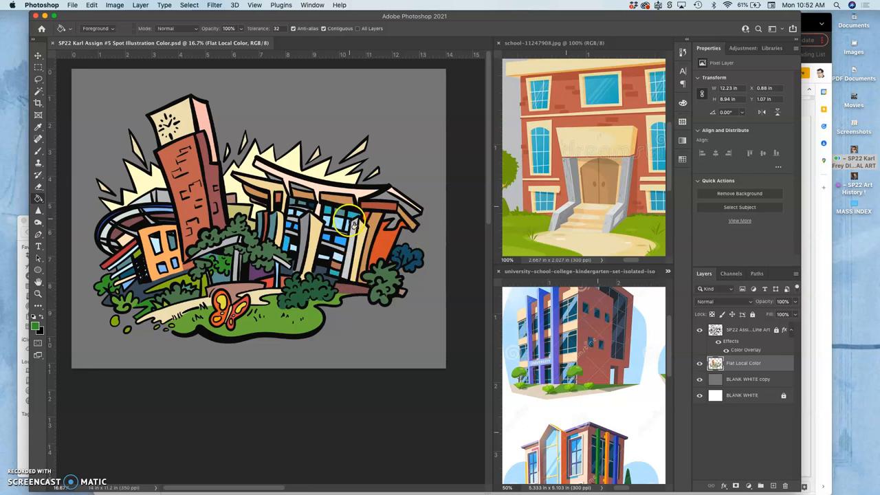
Bucket-fill the last small uncoloured spot among the buildings
left_click(699, 363)
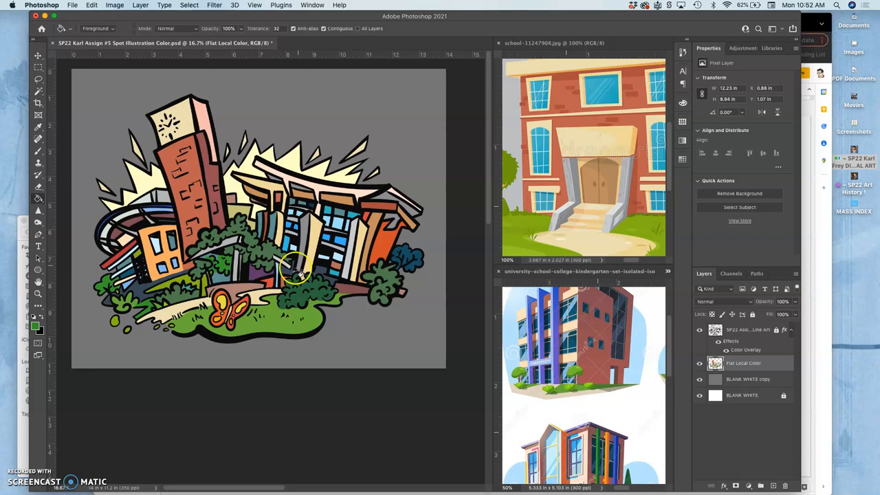
mouse_move(811, 22)
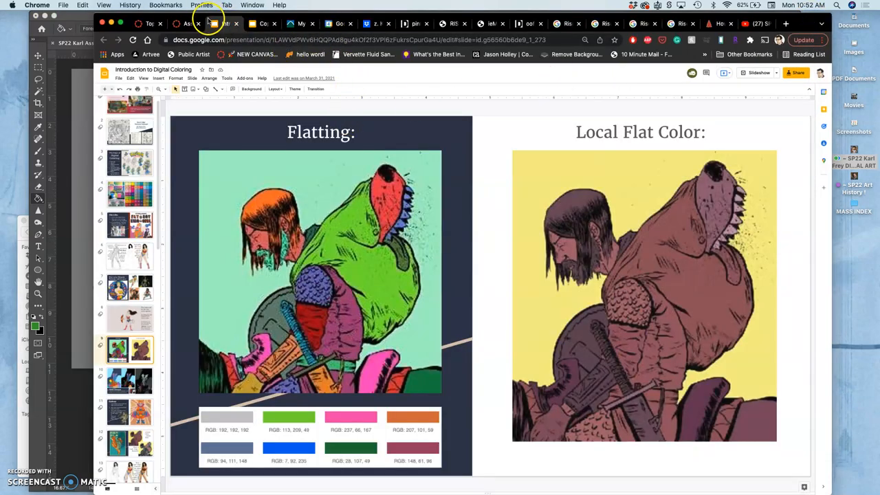
mouse_move(223, 24)
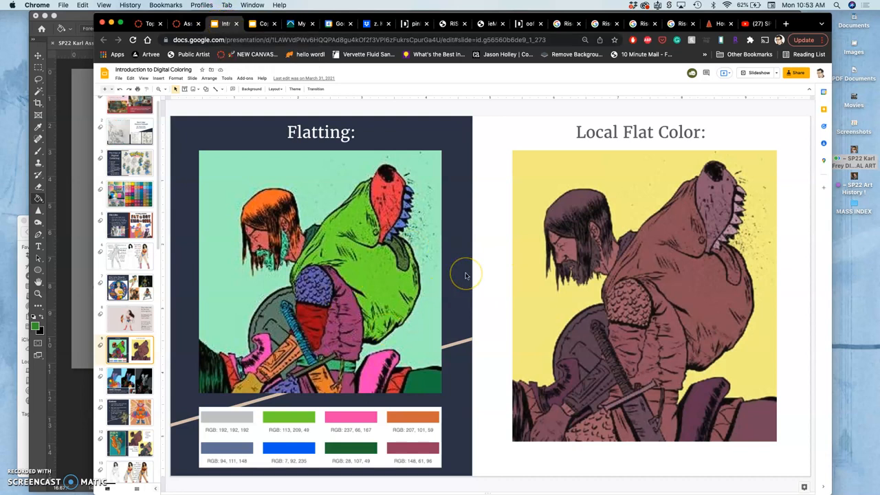
mouse_move(569, 297)
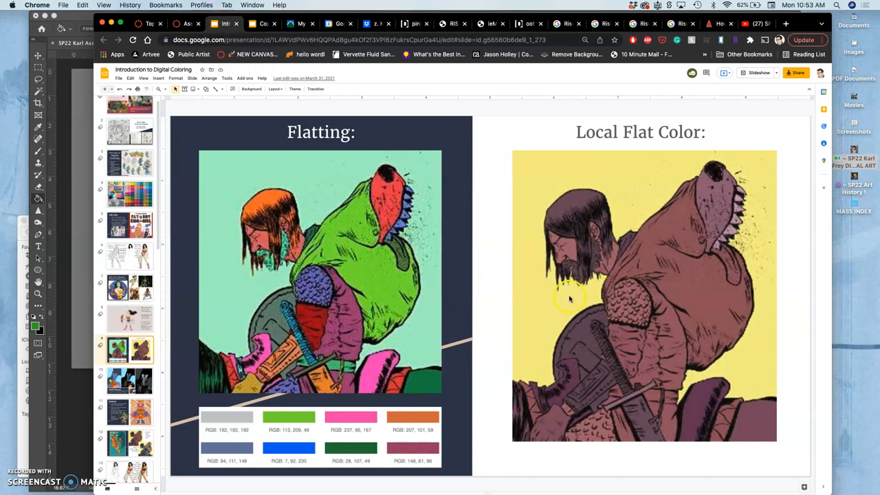